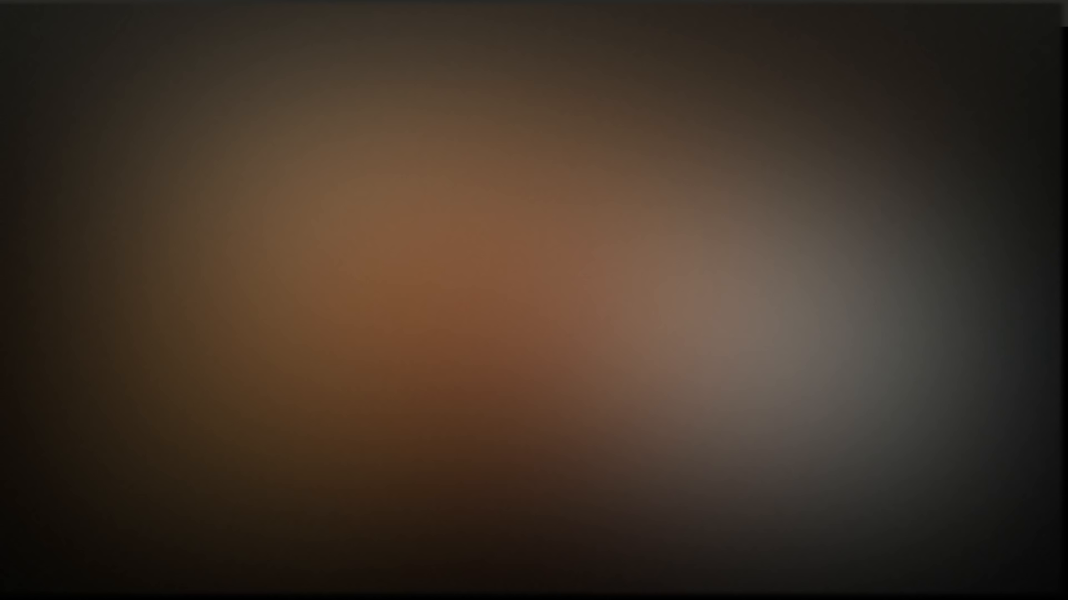
mouse_move(624, 594)
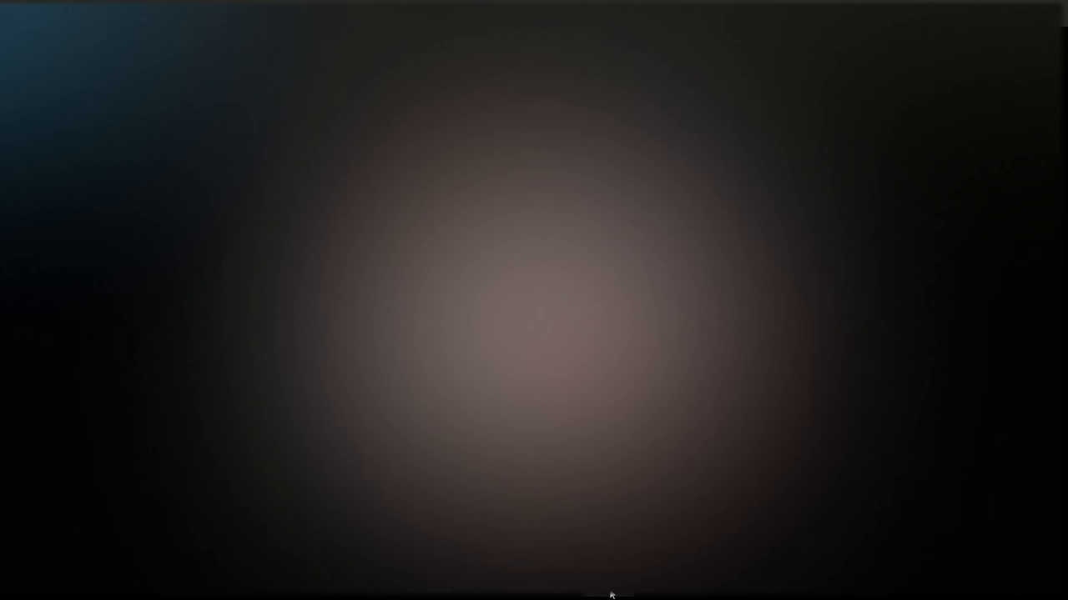
mouse_move(604, 594)
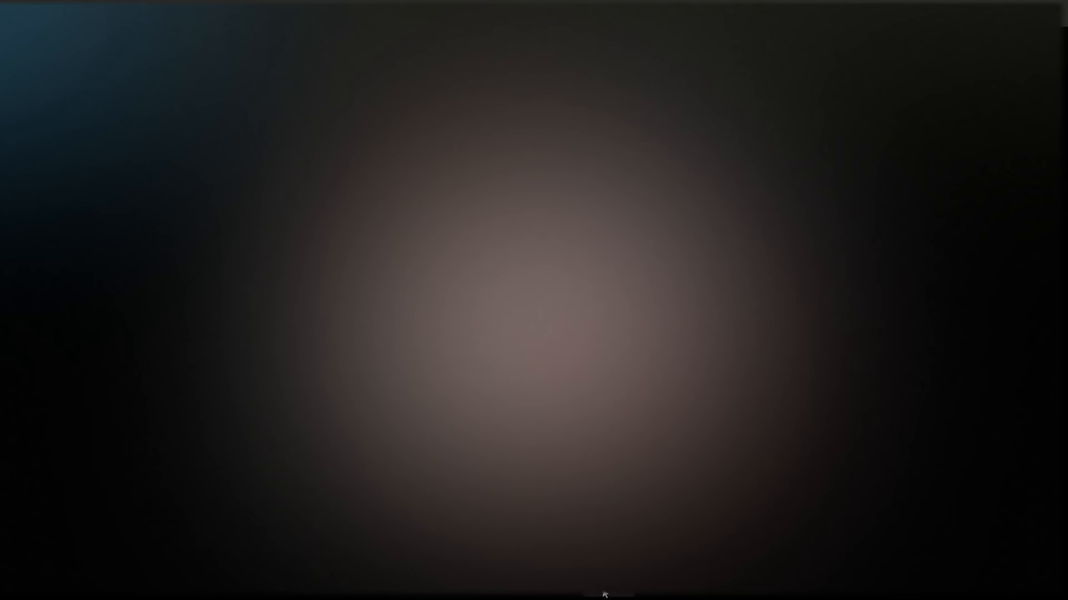